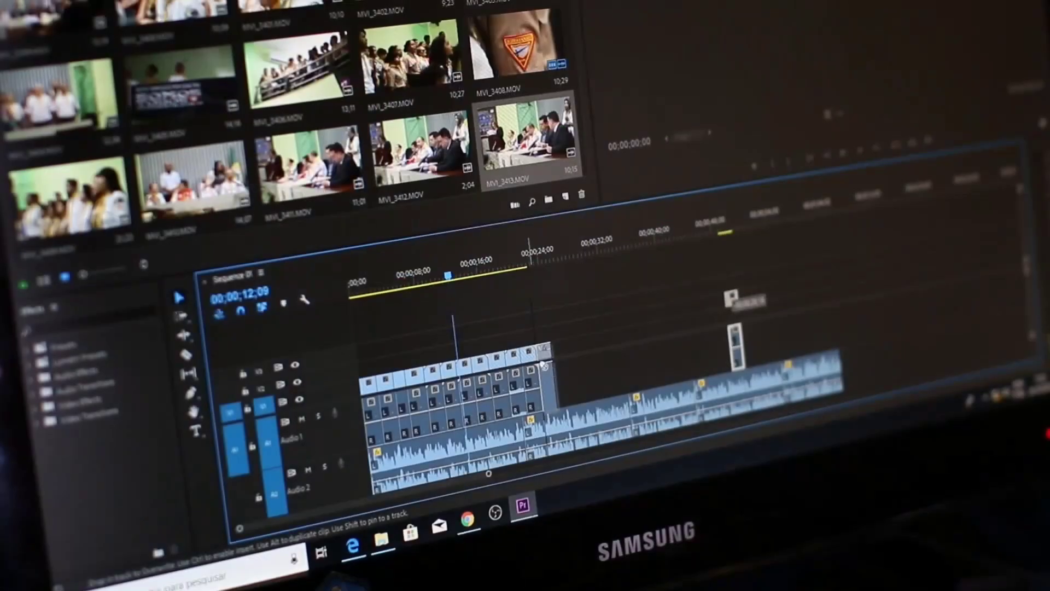
# Step: Move the playhead to about 00;00;19 on the timeline ruler, near the clips' end
pyautogui.click(502, 261)
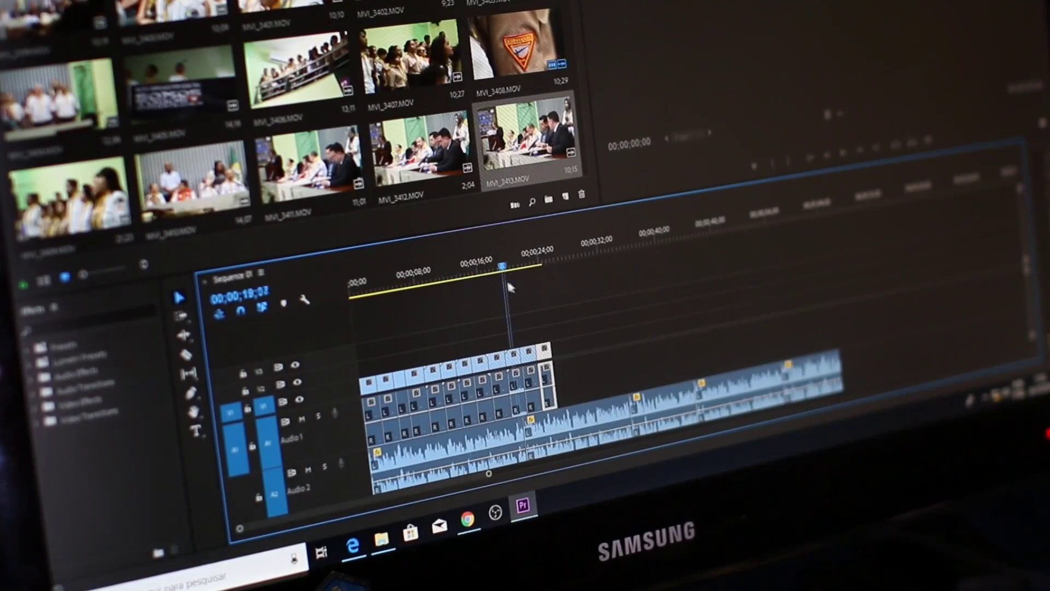